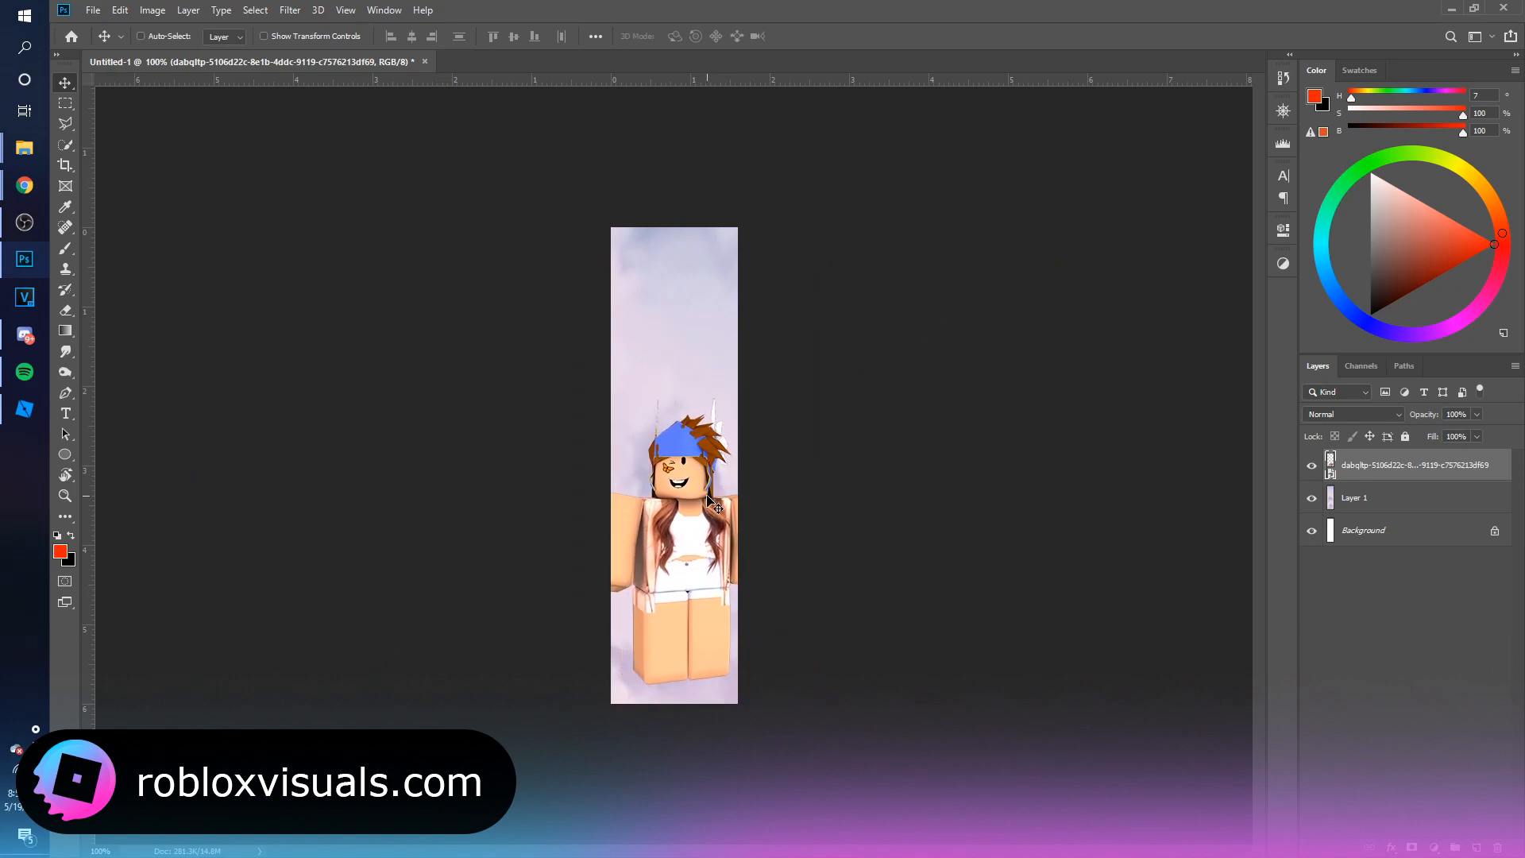
Step: Nudge the character render, then give it a smaller Bevel & Emboss and a lower-opacity Inner Shadow
left_click_drag(715, 501, 705, 486)
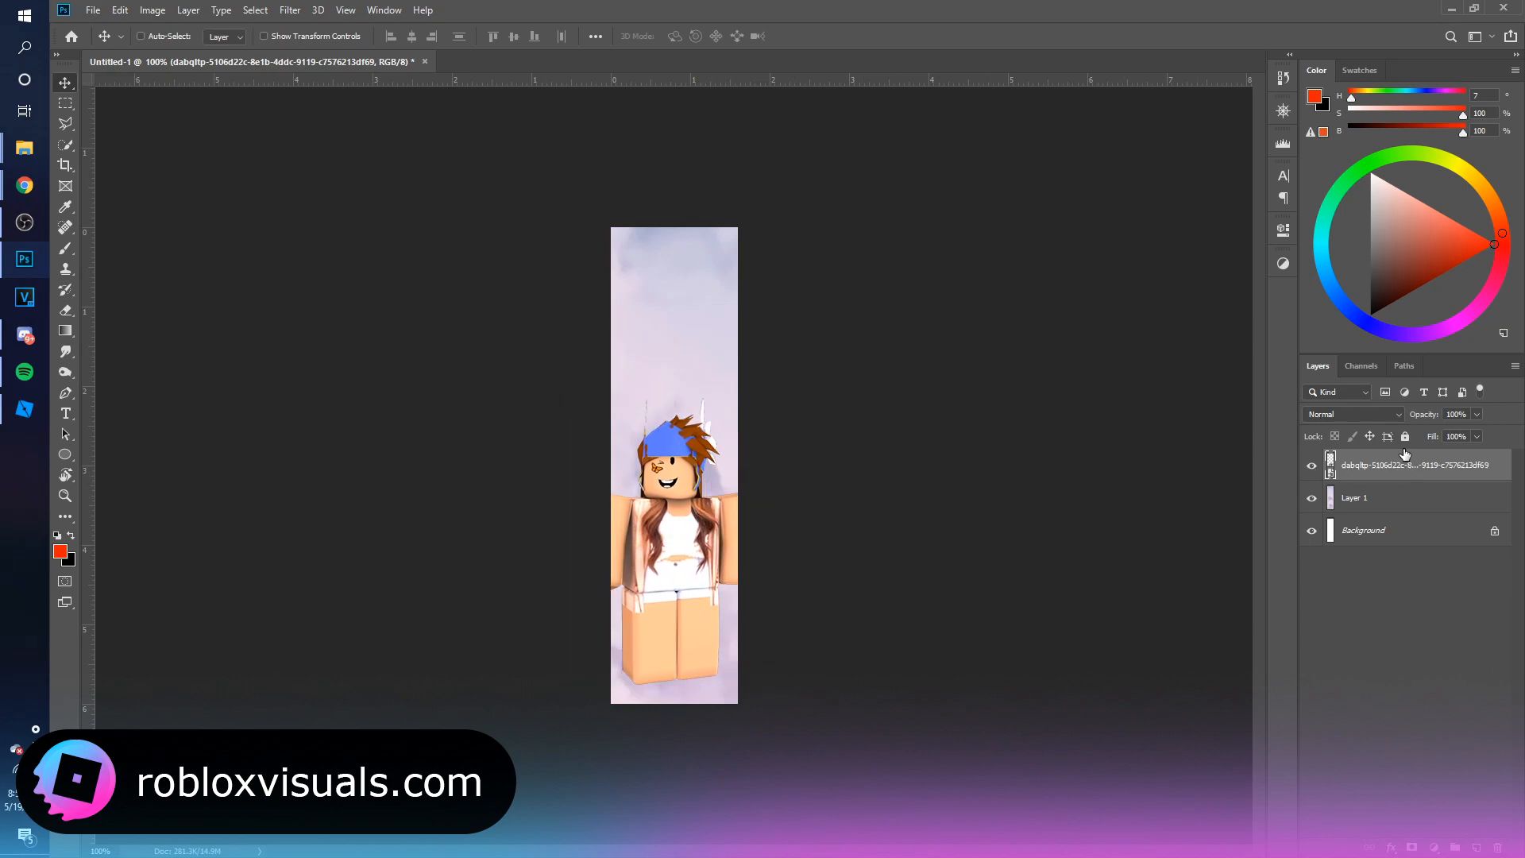
double_click(1410, 465)
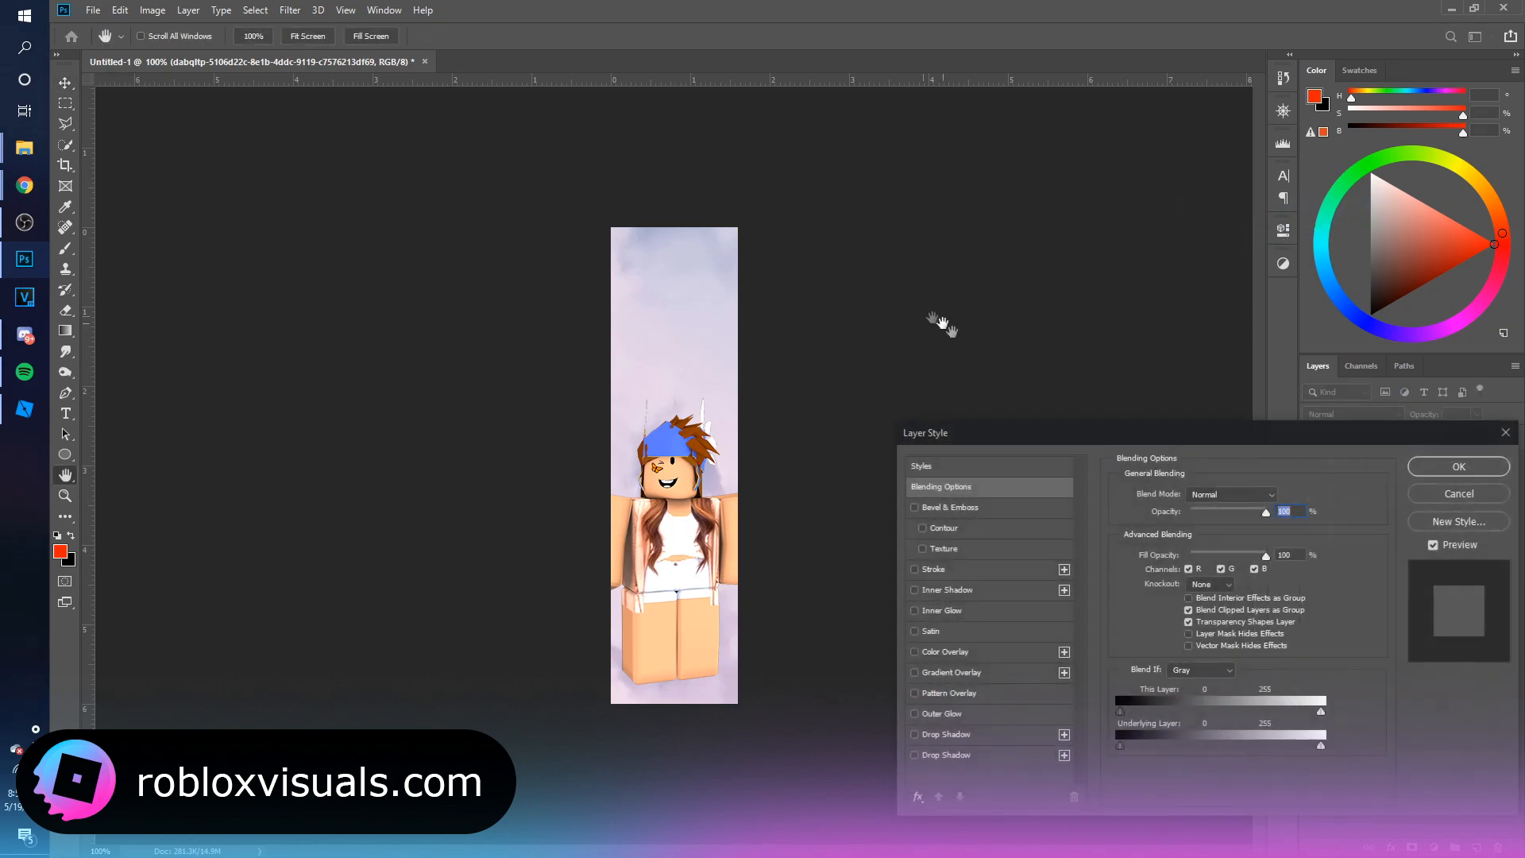
left_click(948, 507)
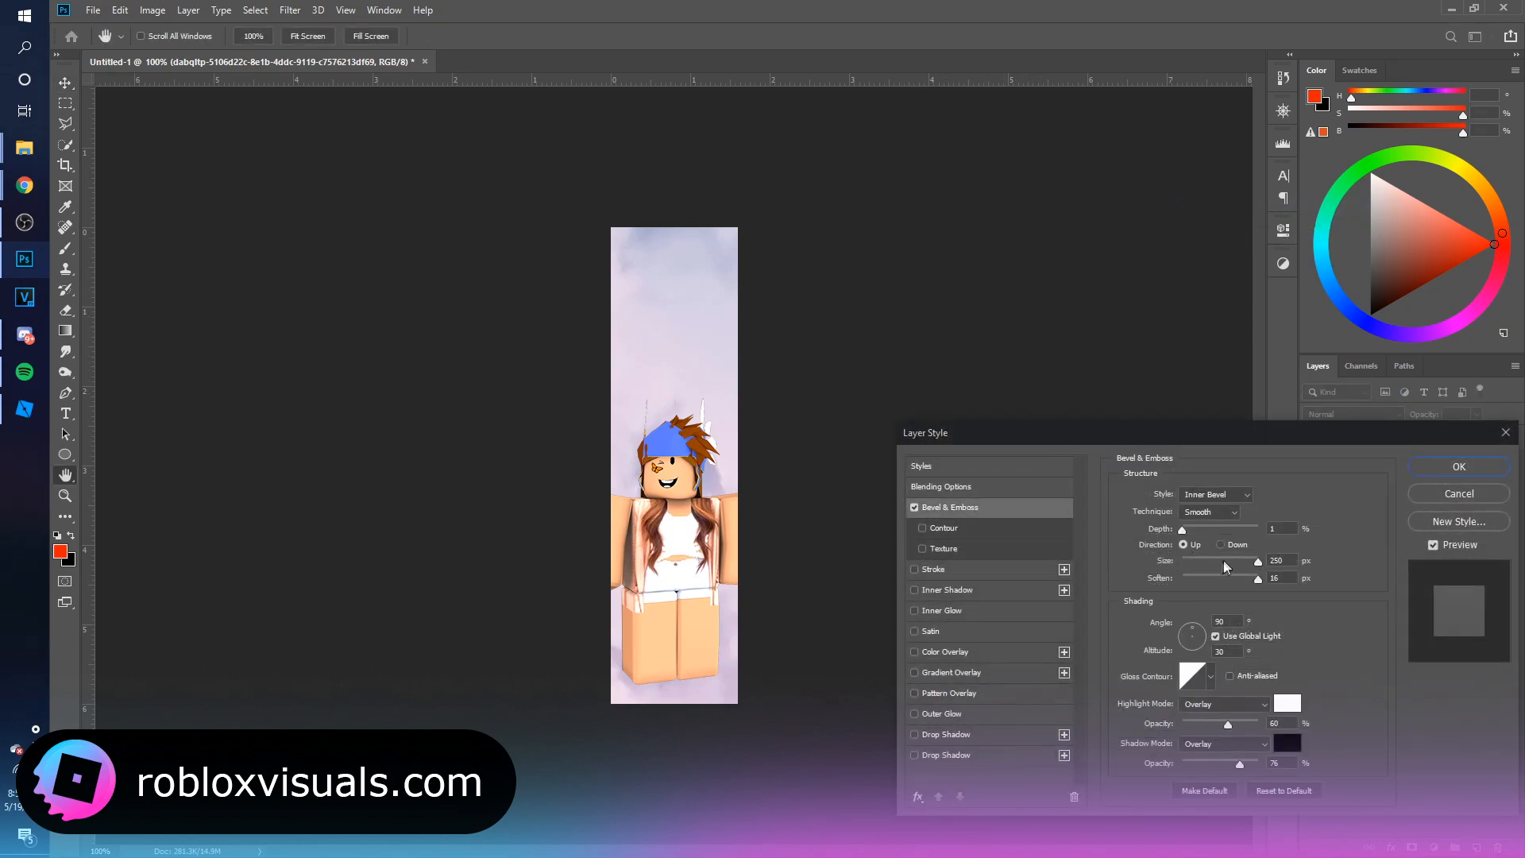
left_click_drag(1255, 560, 1185, 561)
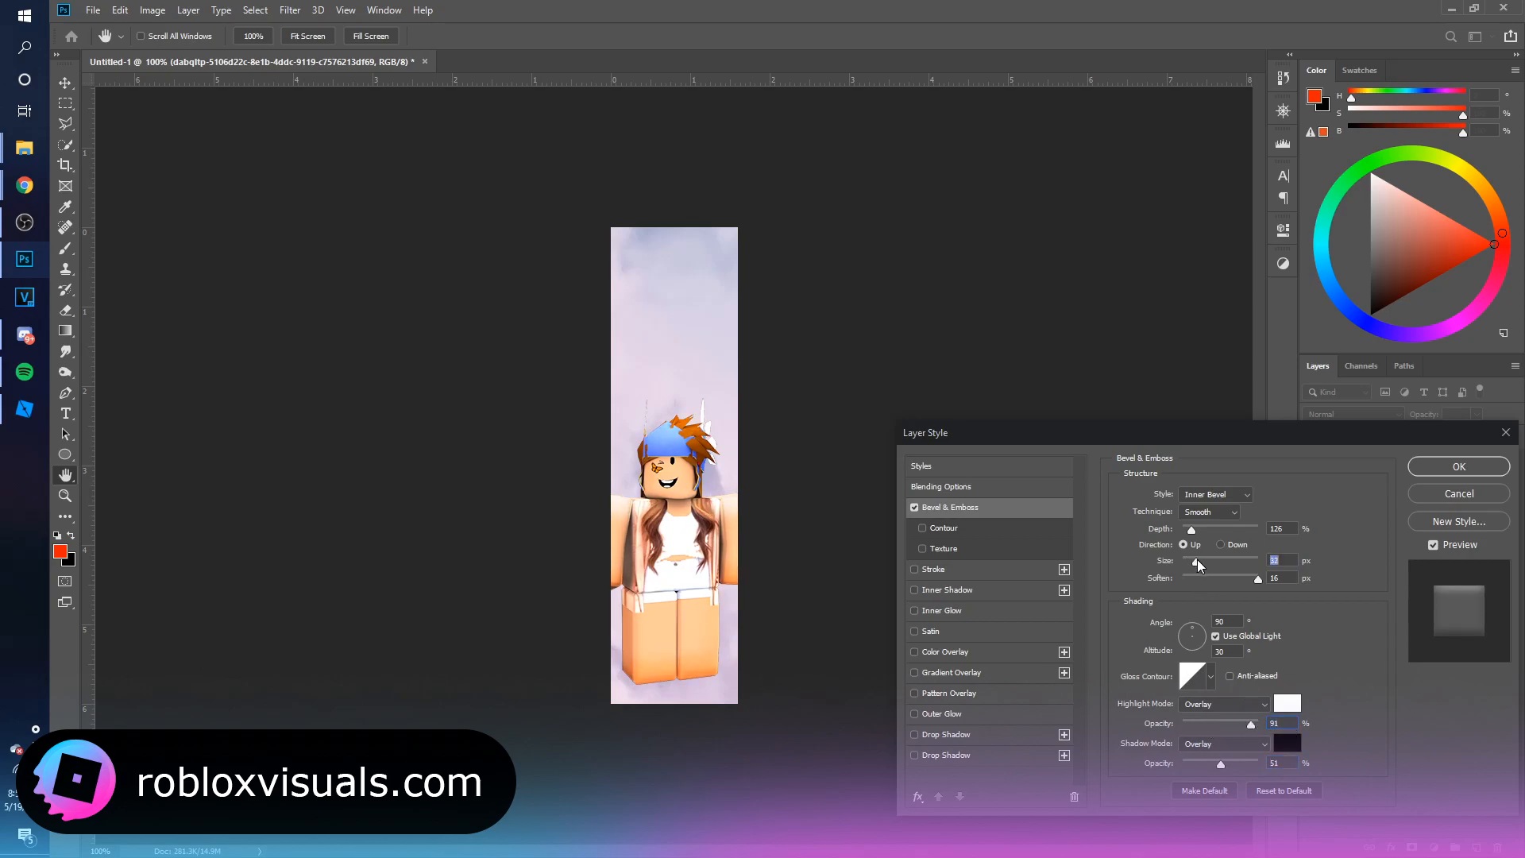
left_click(1282, 561)
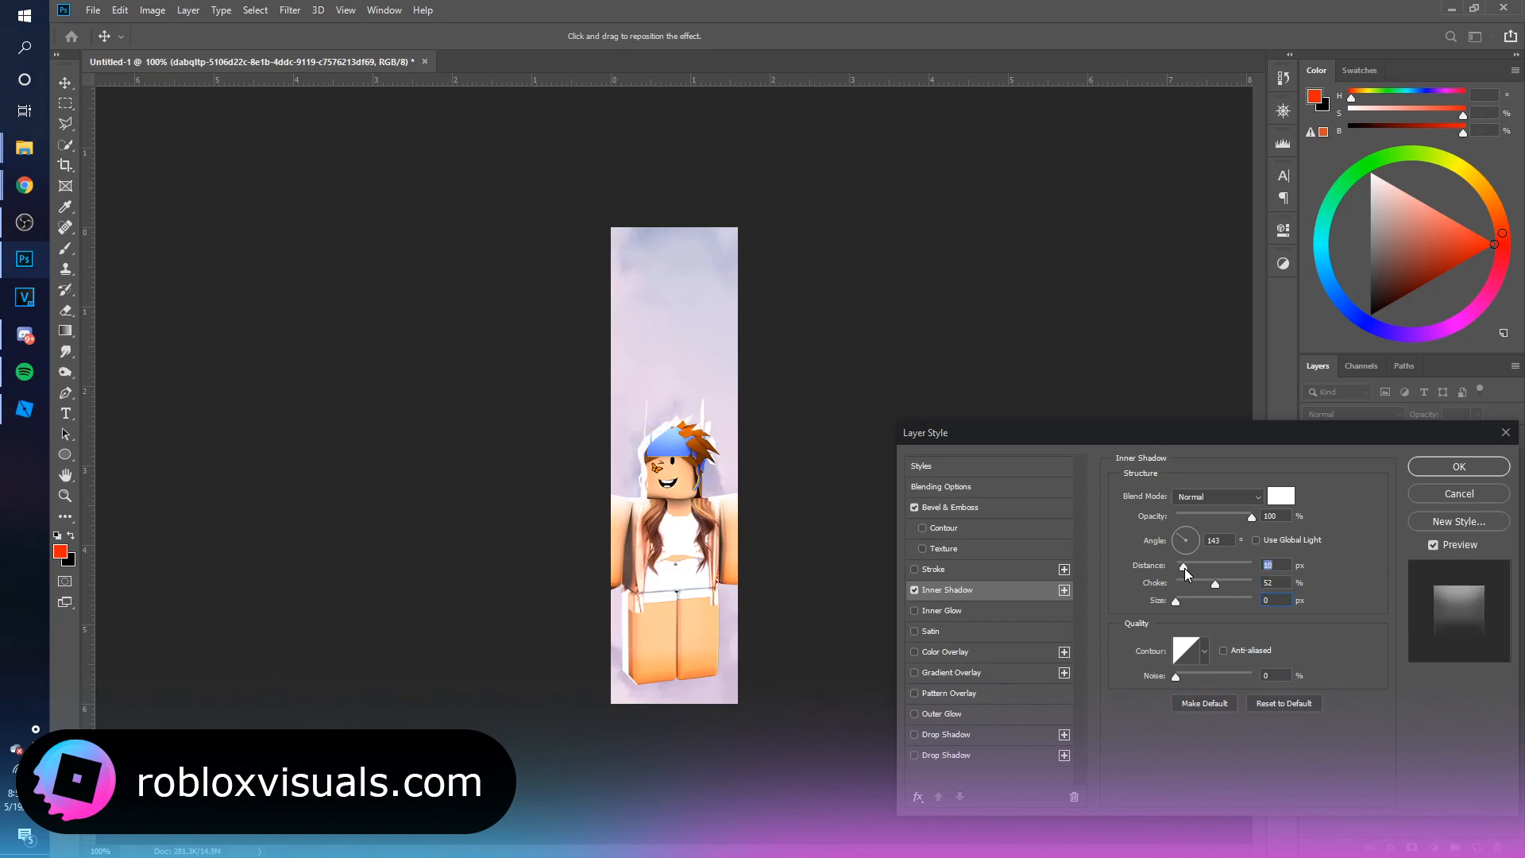
left_click_drag(1184, 565, 1177, 565)
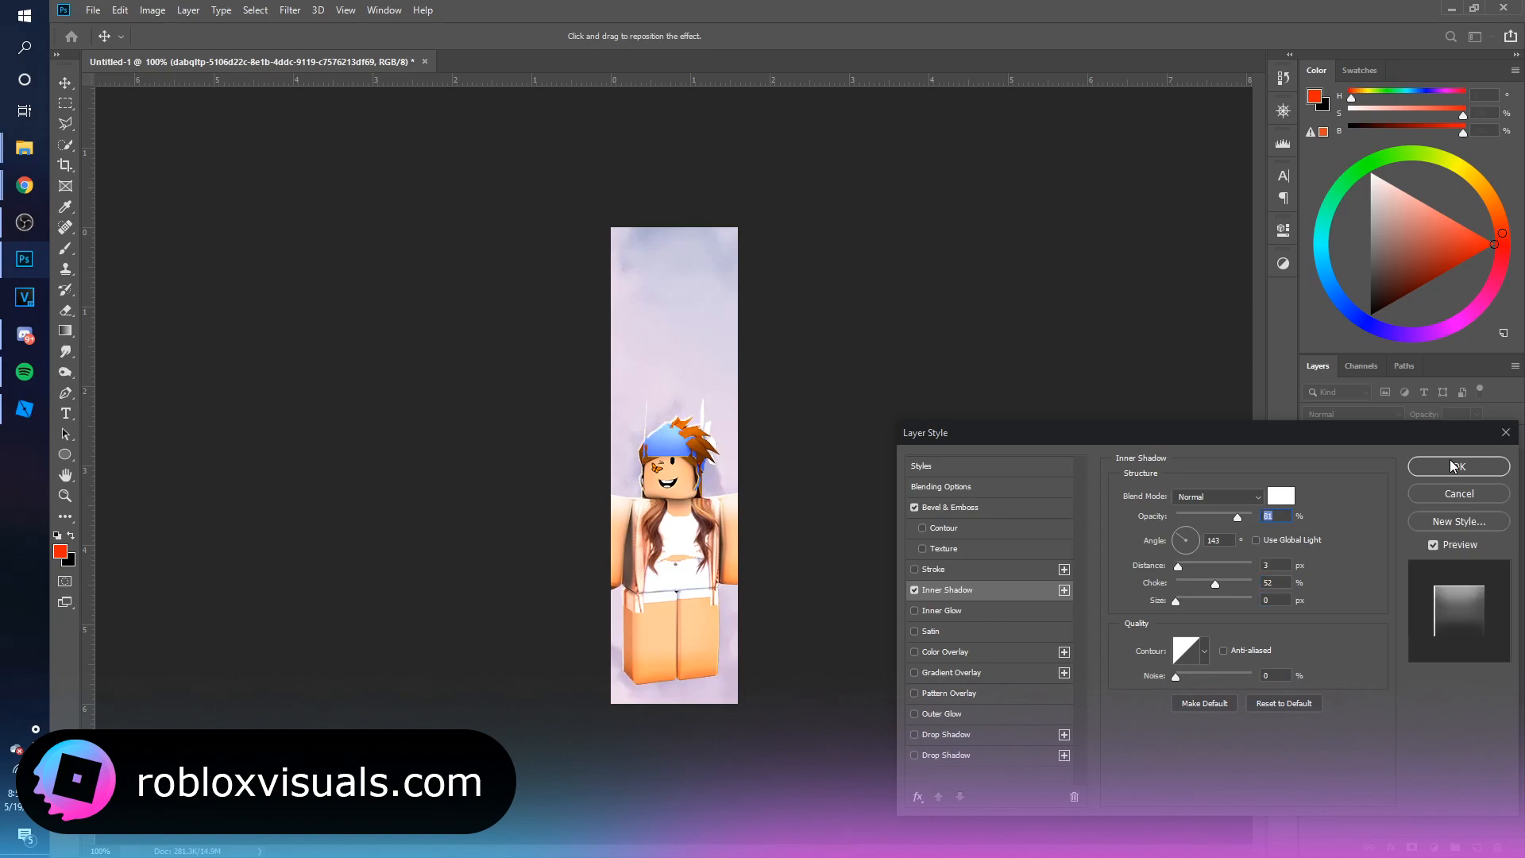
left_click(1459, 465)
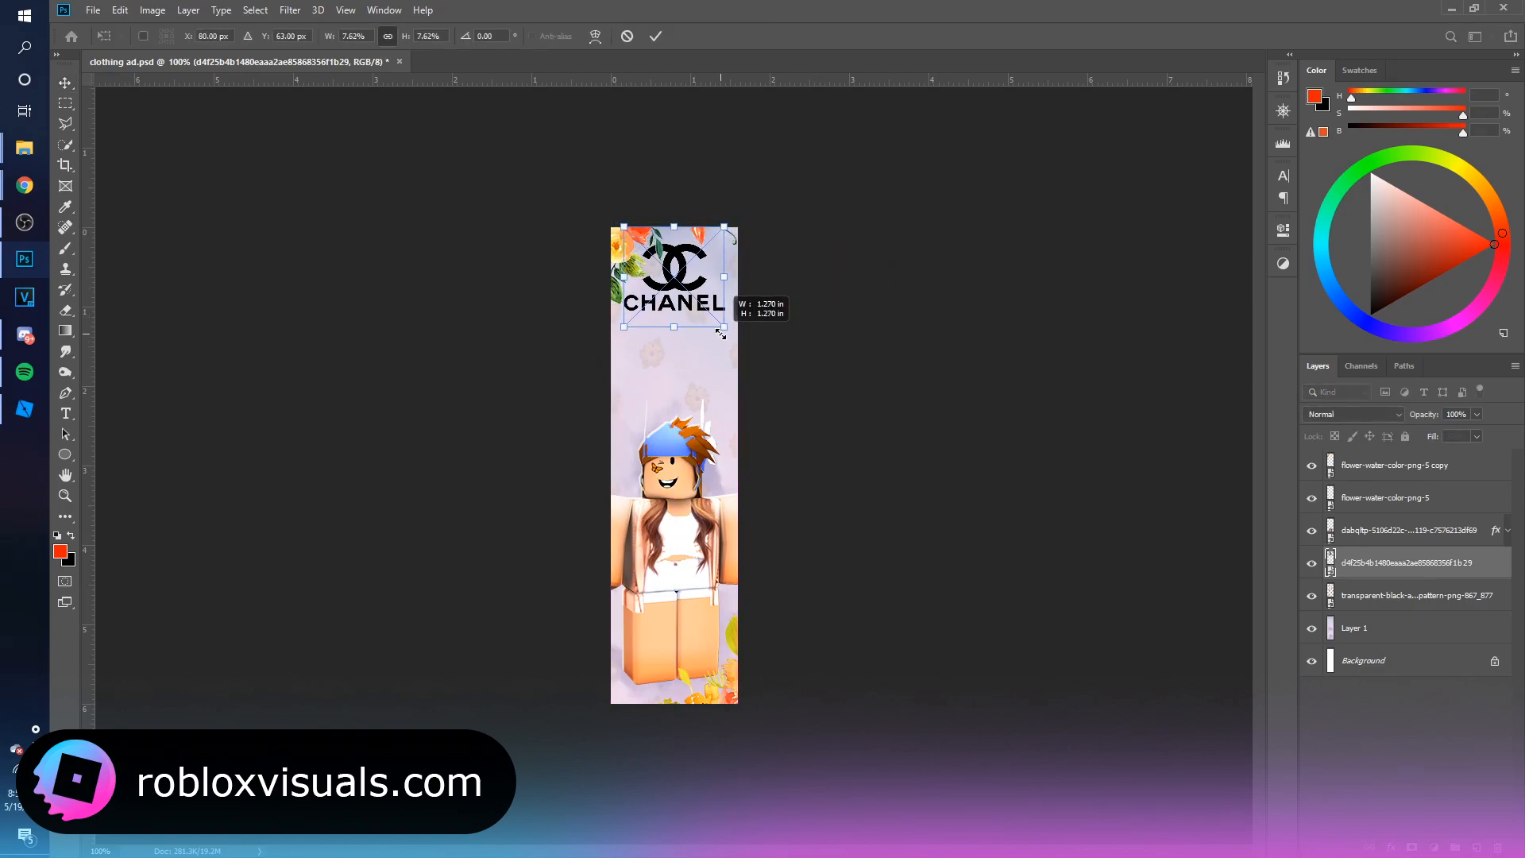
Step: Confirm the resized Chanel logo and recolour it white with a Color Overlay
left_click(1180, 407)
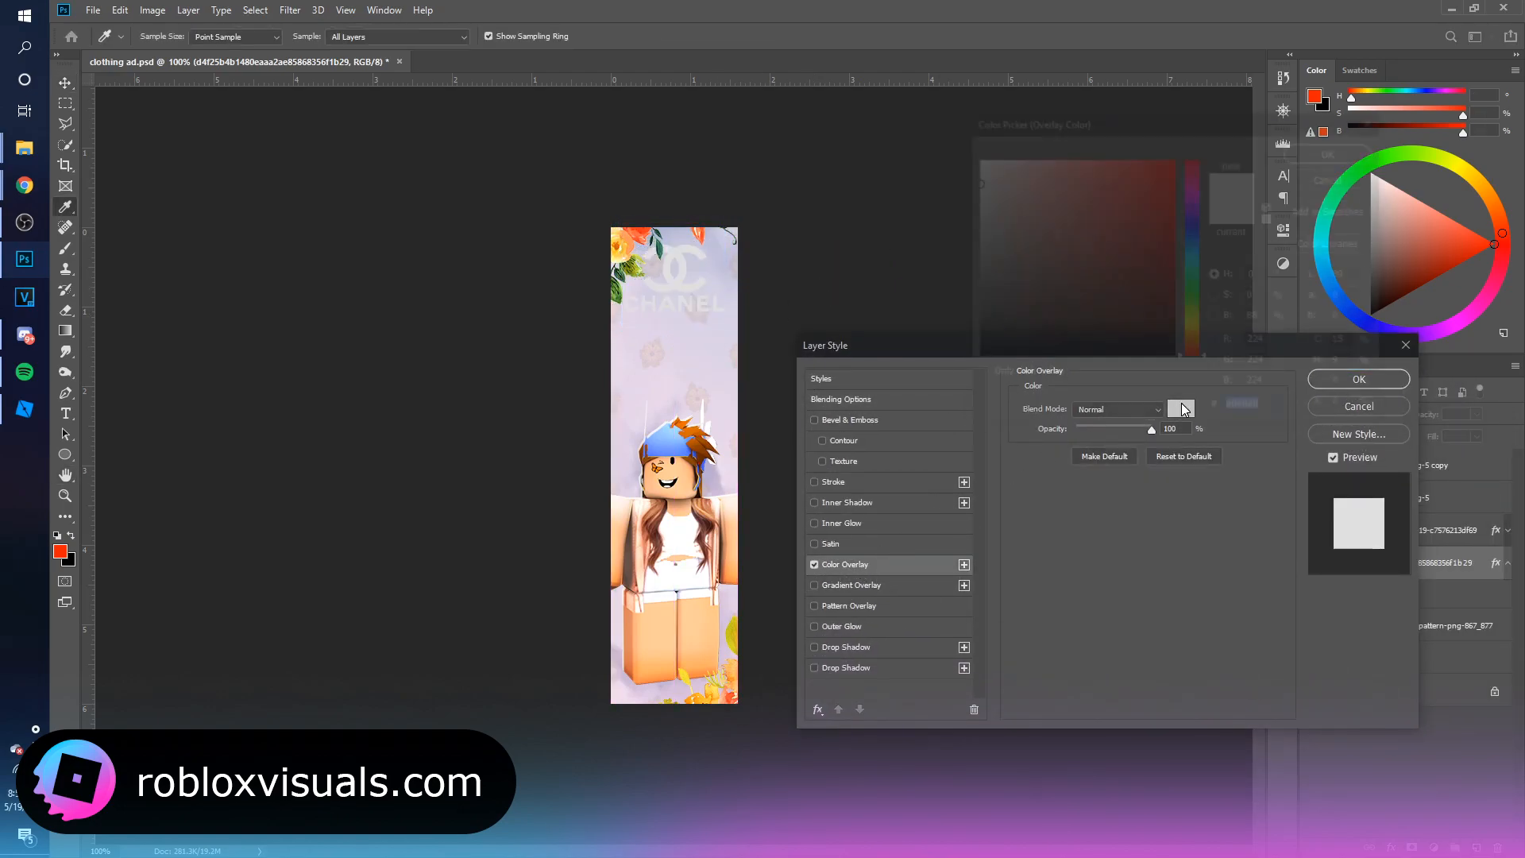
left_click(1358, 378)
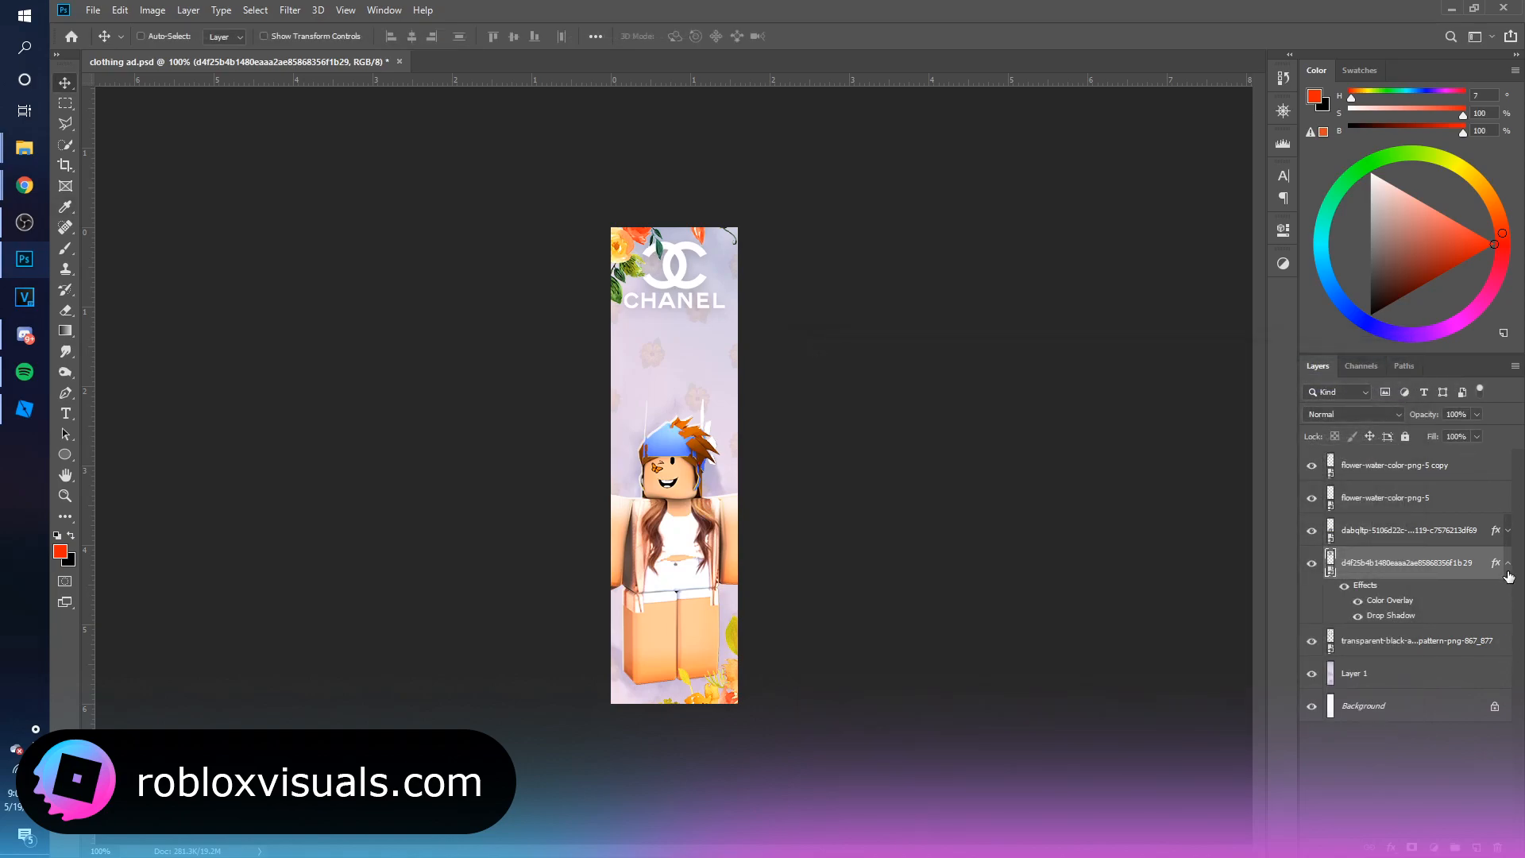
Step: Add white 'NEW CLOTHING' text below the logo and consolidate the layers
left_click(65, 413)
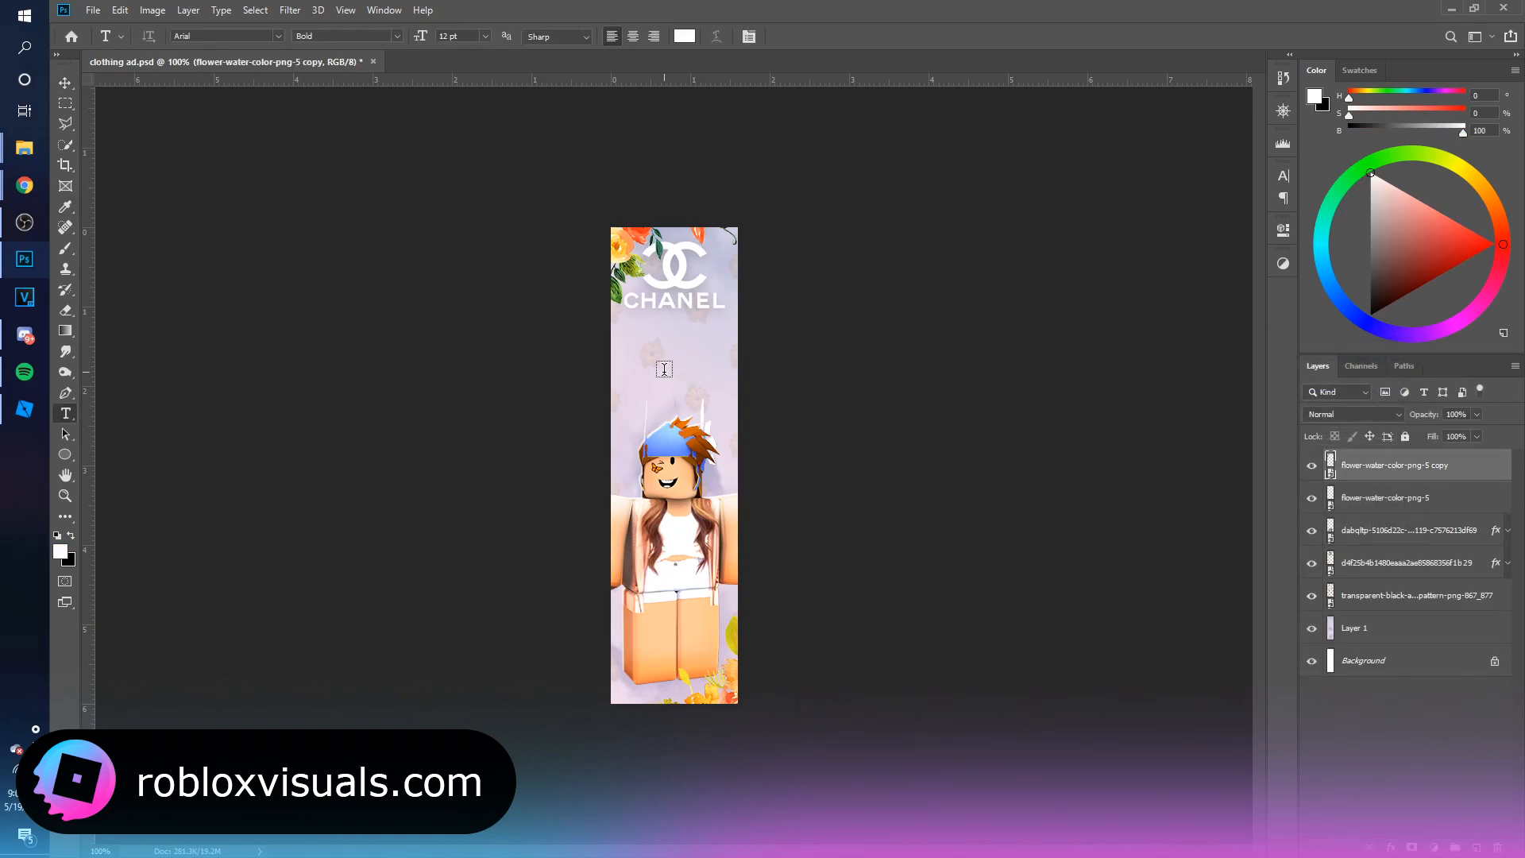
type("NEW")
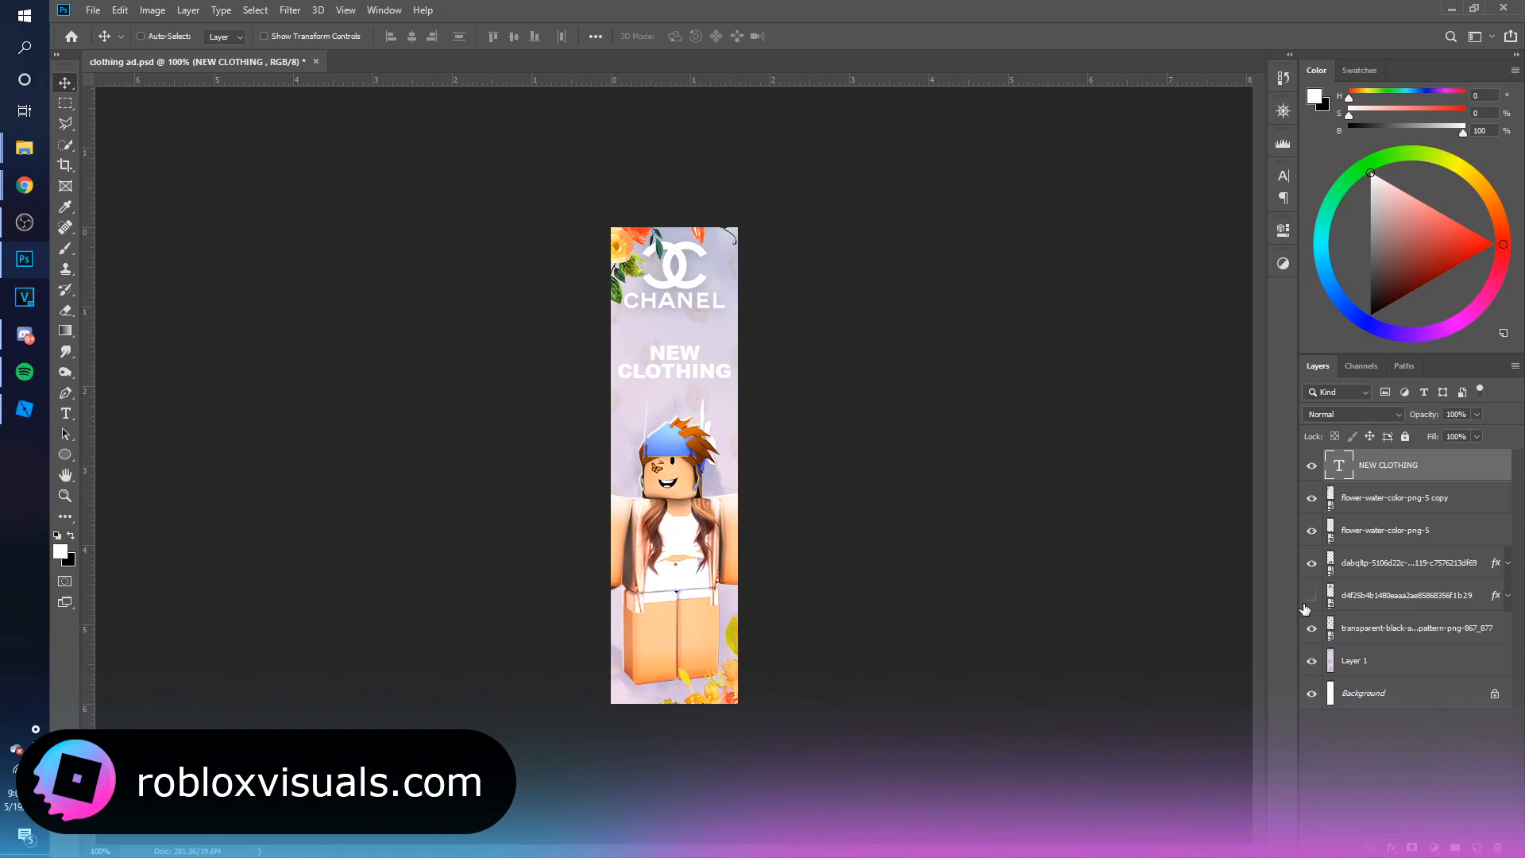
left_click(1406, 594)
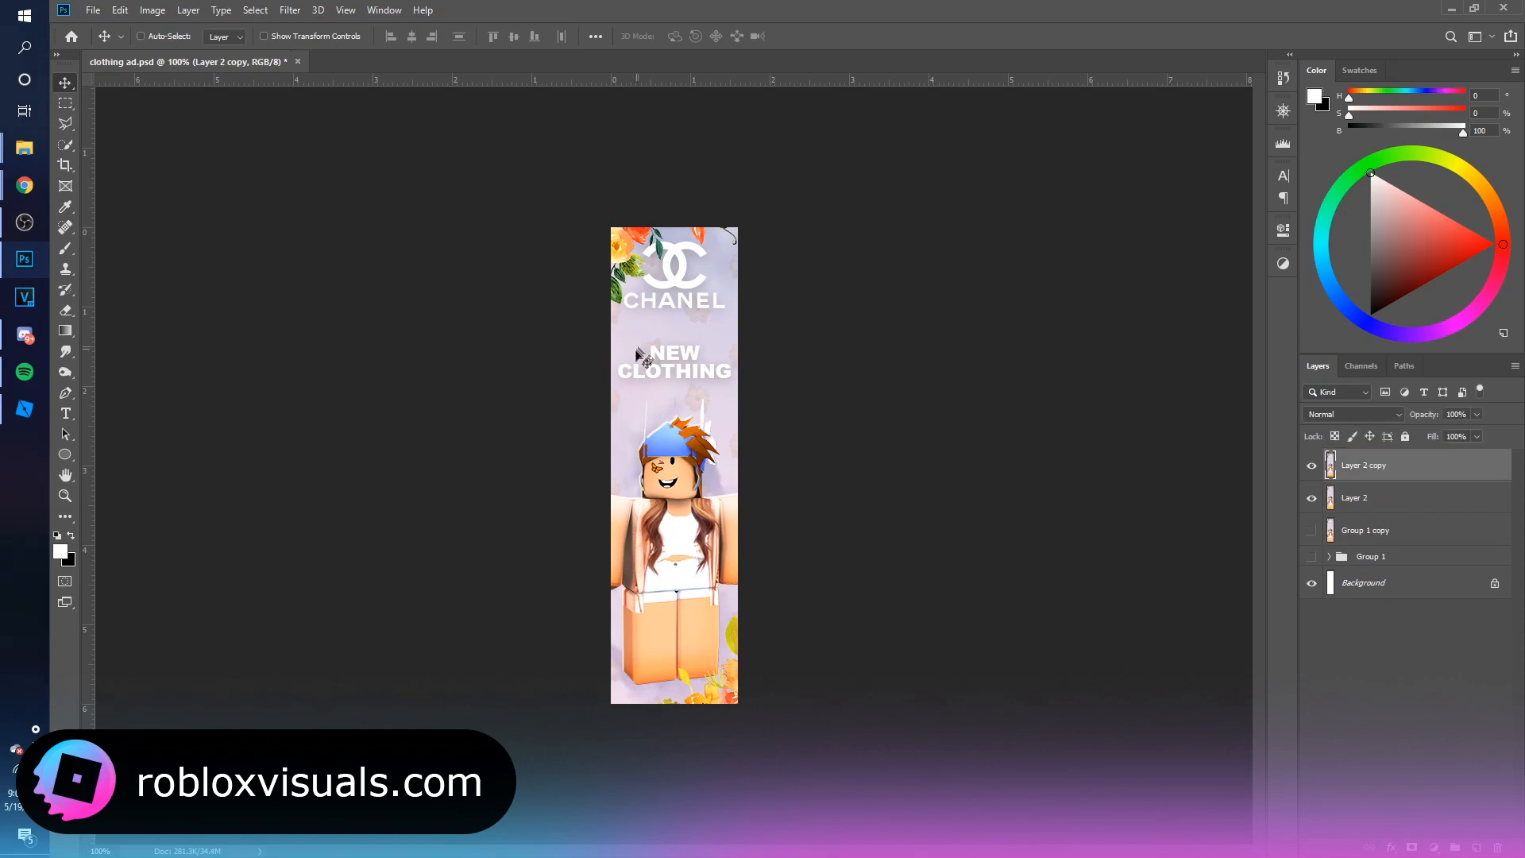
Step: Apply a Camera Raw Filter grade with raised highlights to the merged banner
left_click(289, 10)
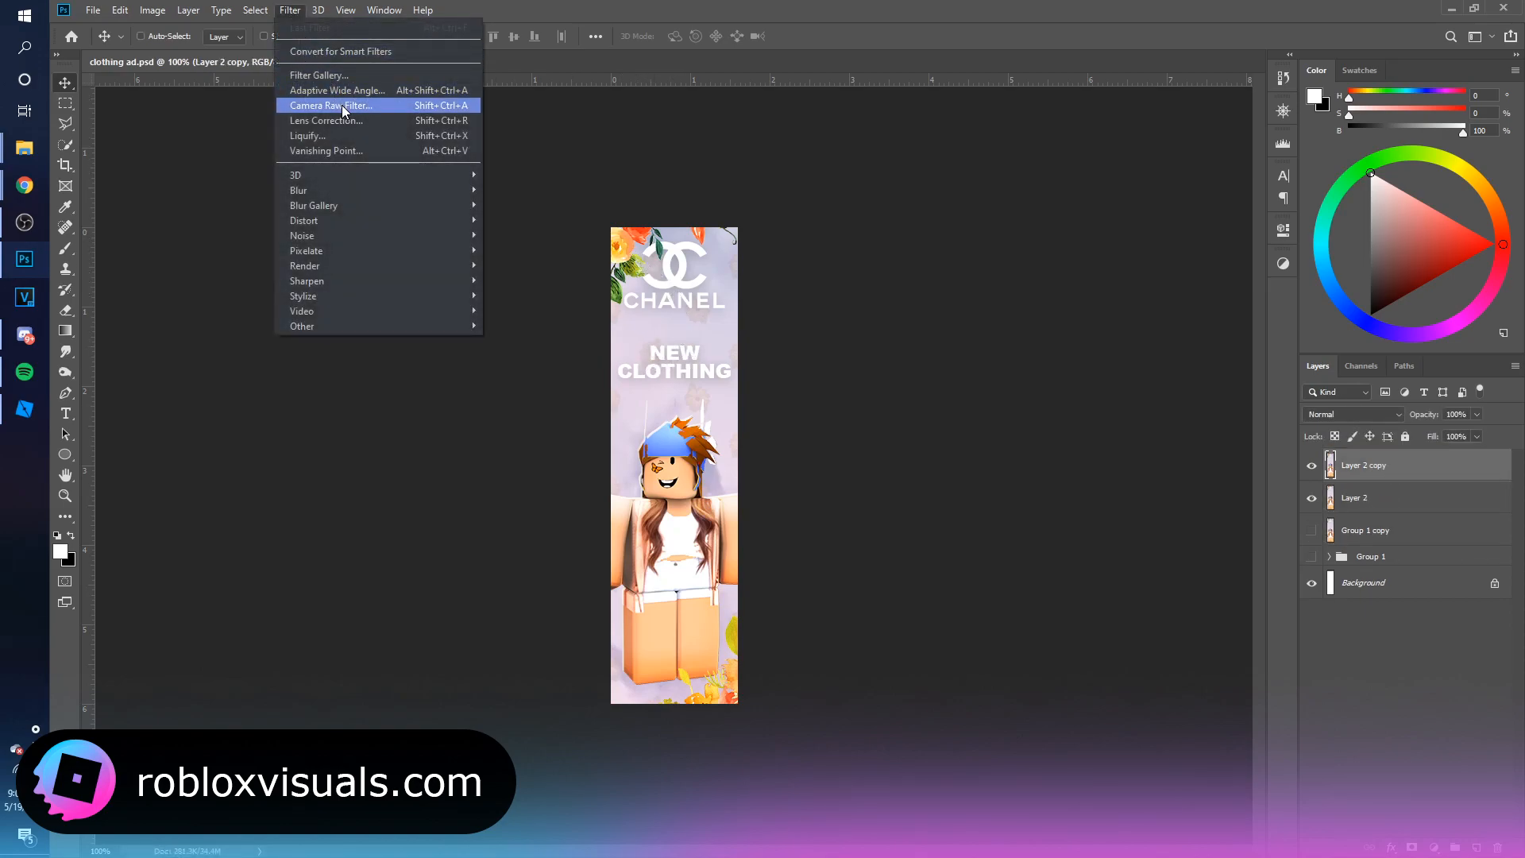
left_click(331, 105)
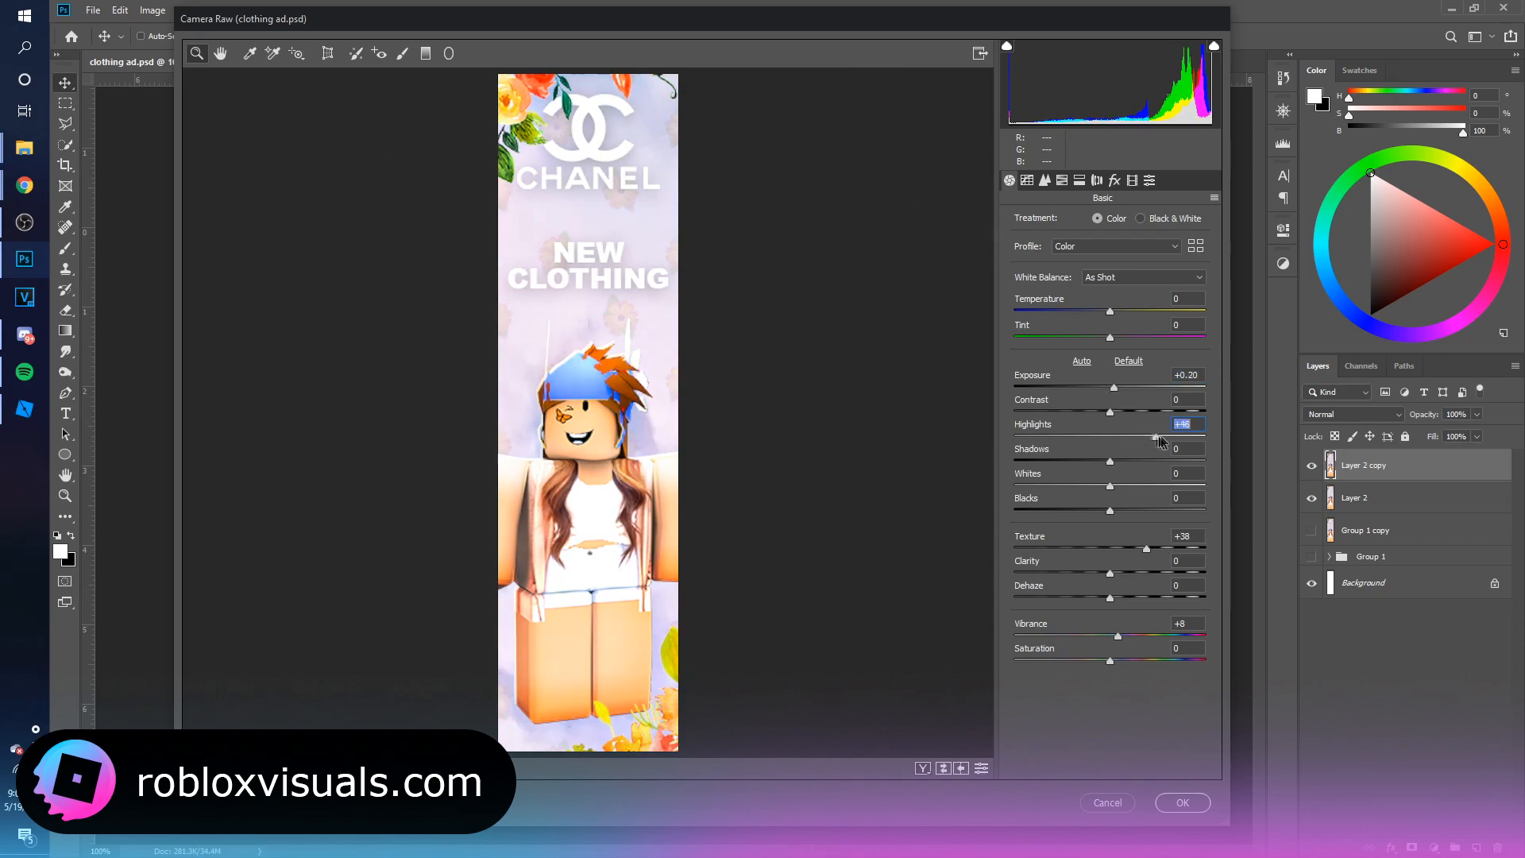
left_click_drag(1155, 437, 1127, 436)
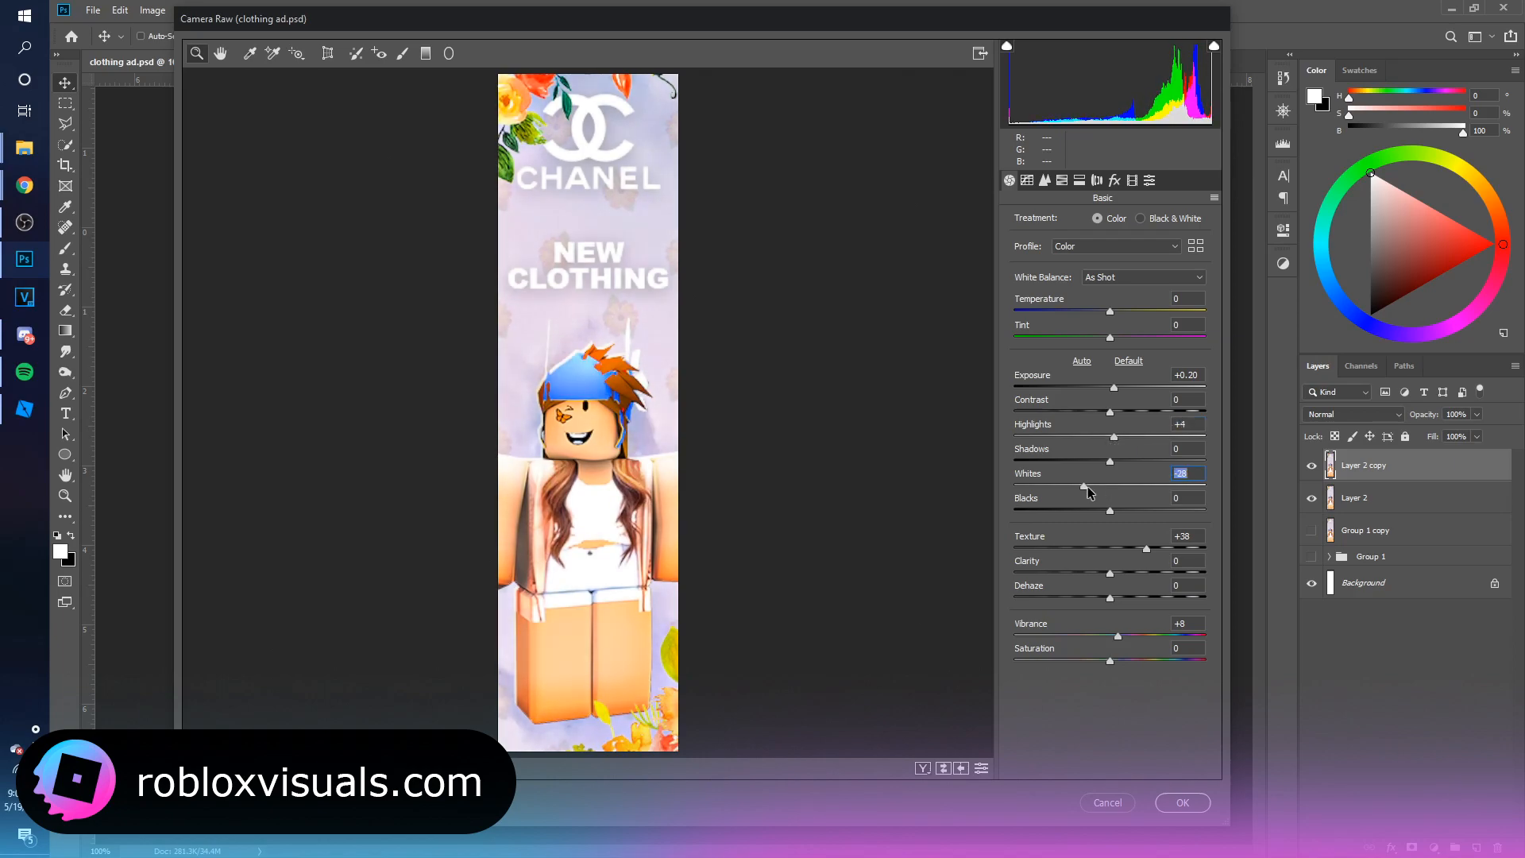
left_click(1182, 803)
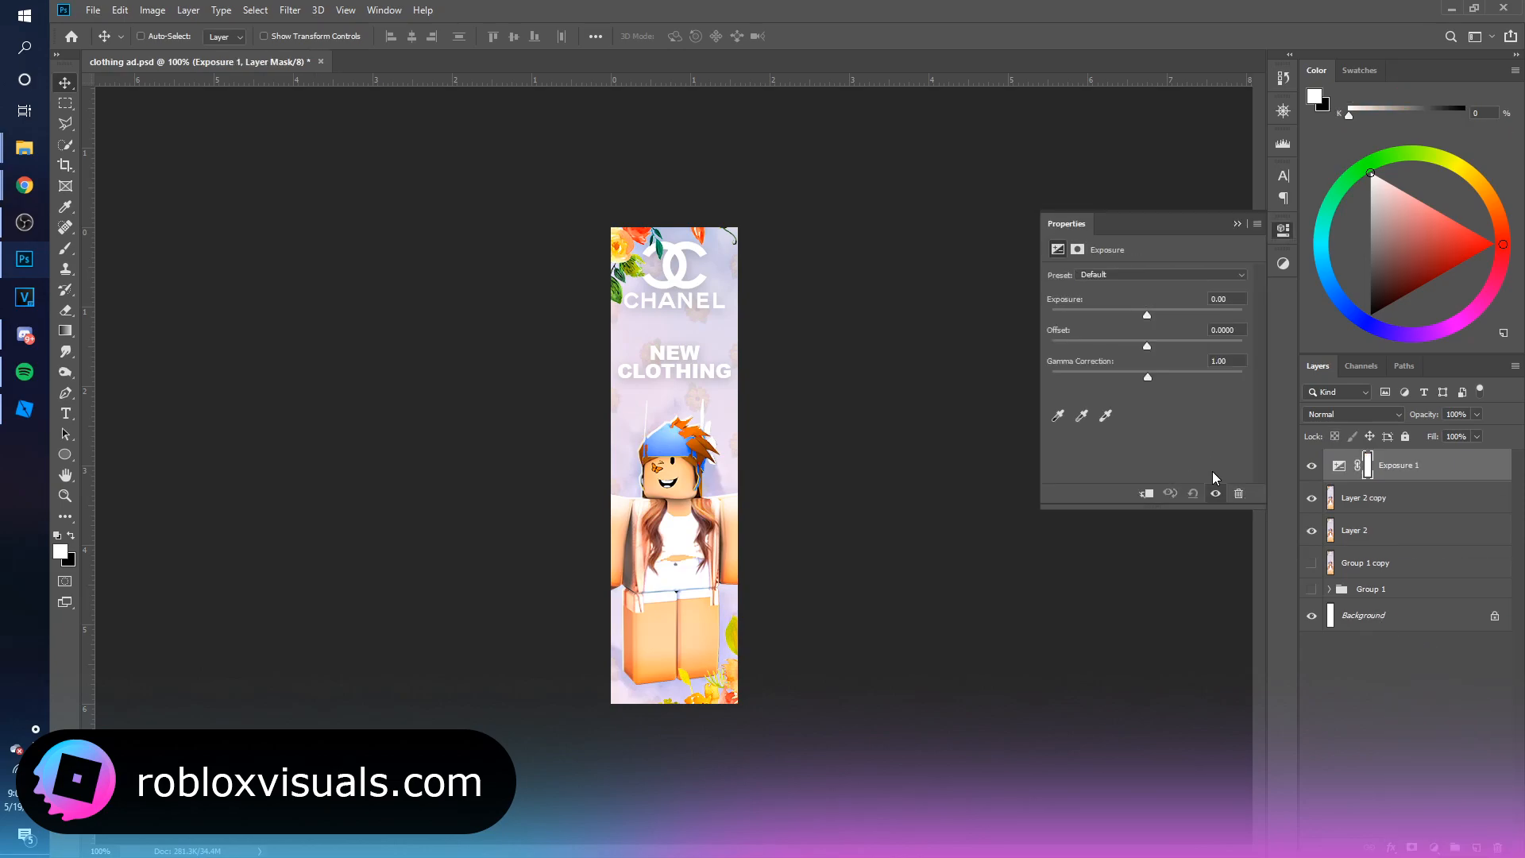
Step: Set the Exposure layer to +0.11 with slight offset and gamma tweaks, toggling it to compare
left_click_drag(1146, 316, 1151, 317)
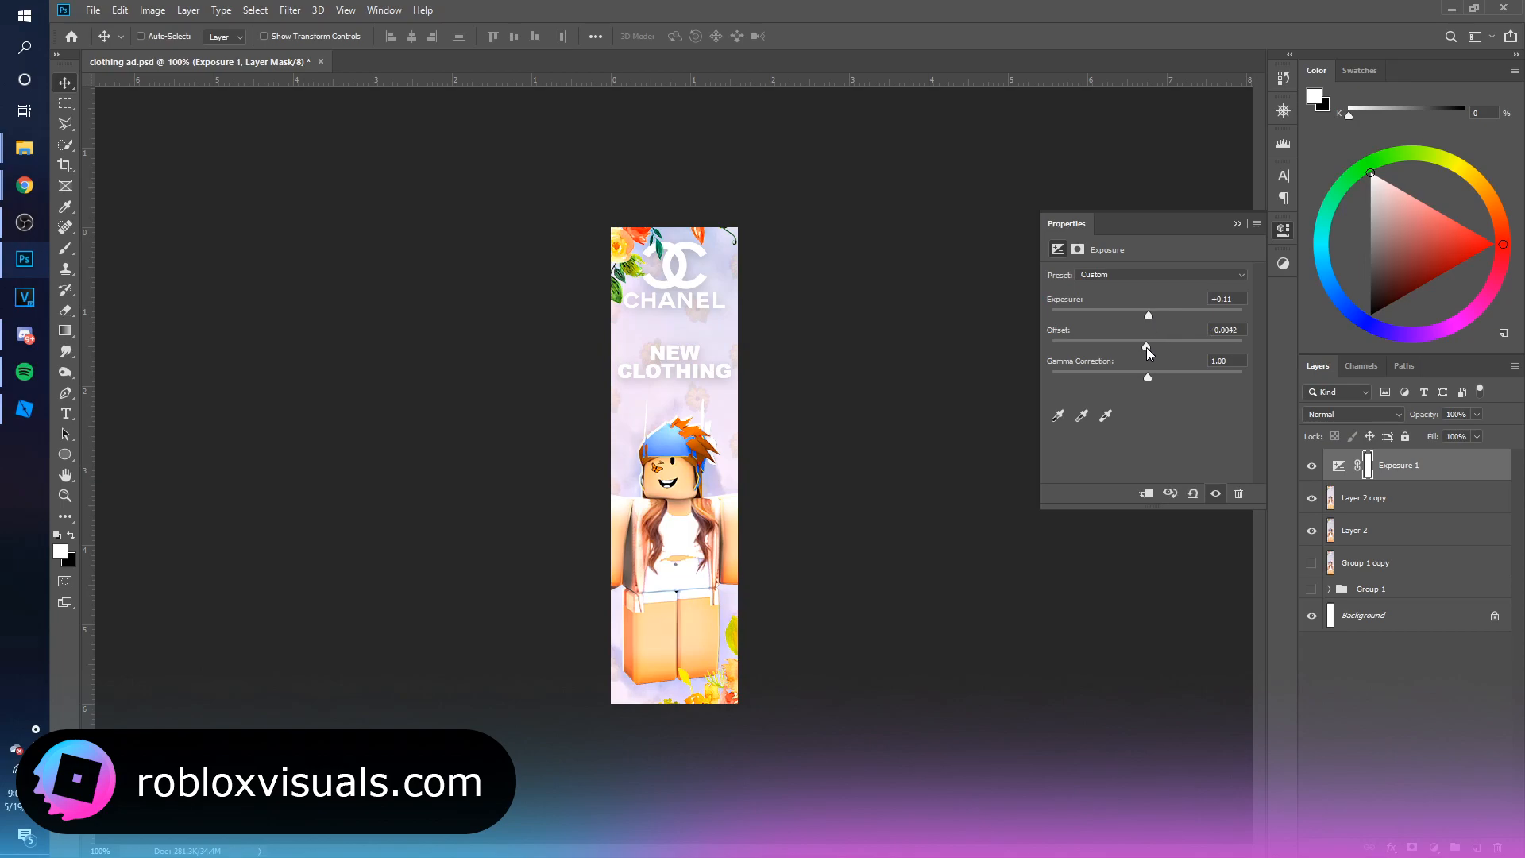
left_click_drag(1147, 343, 1163, 344)
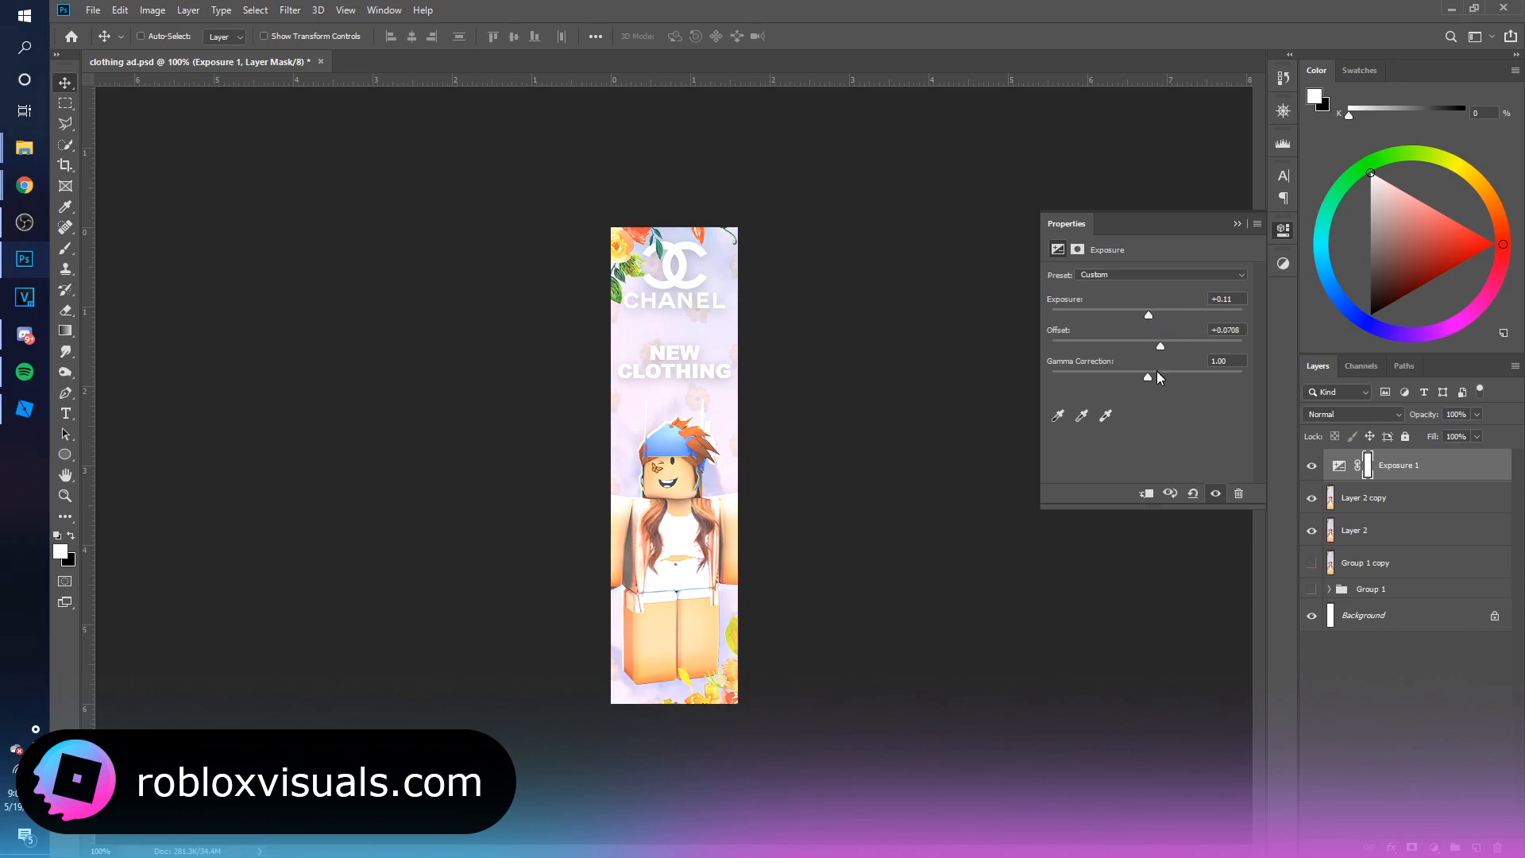
left_click_drag(1117, 375, 1171, 376)
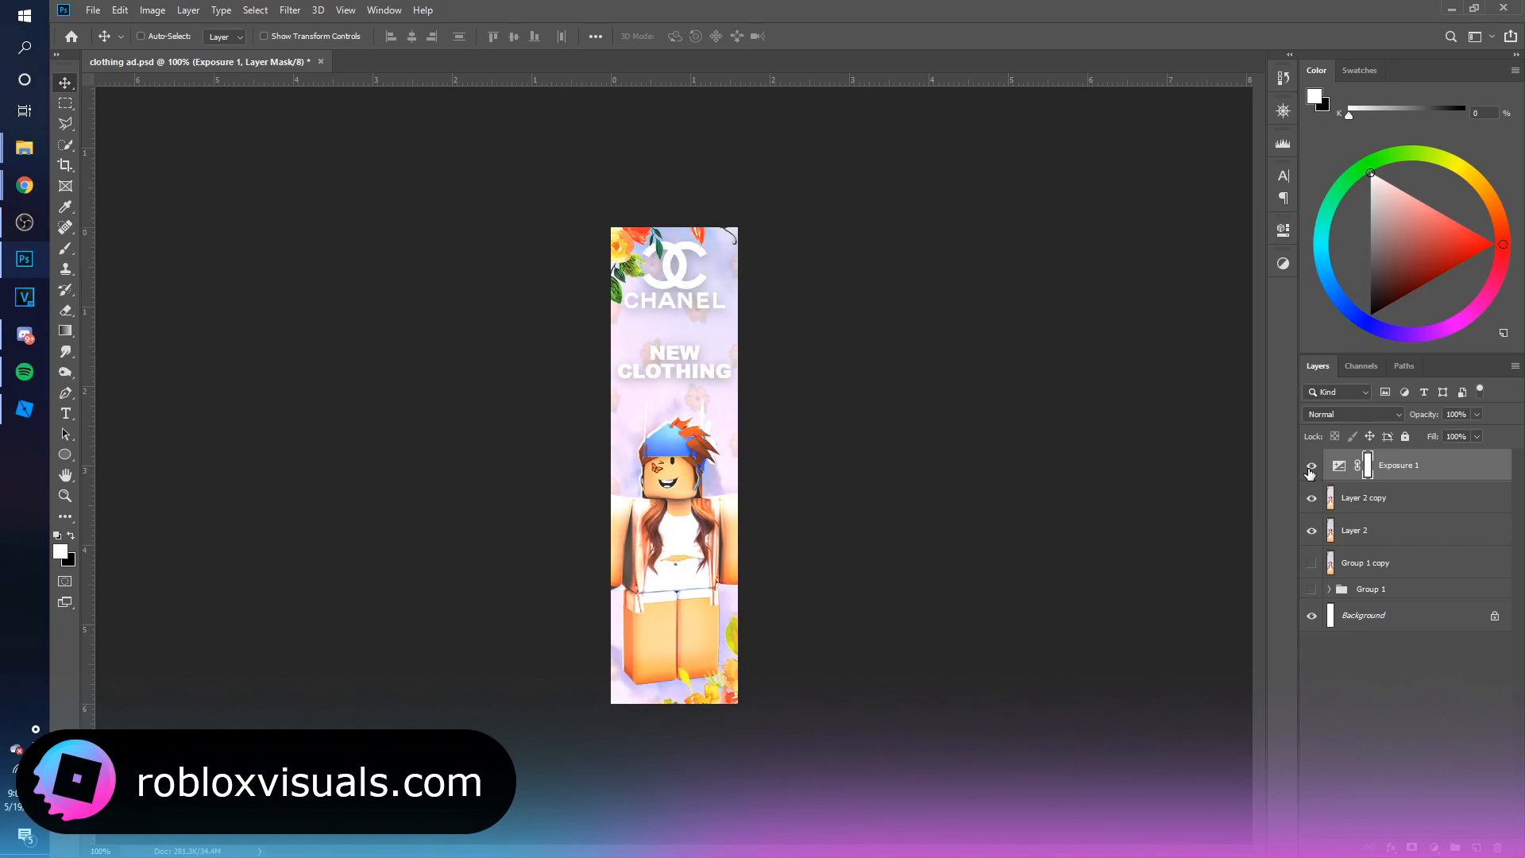
left_click(1310, 467)
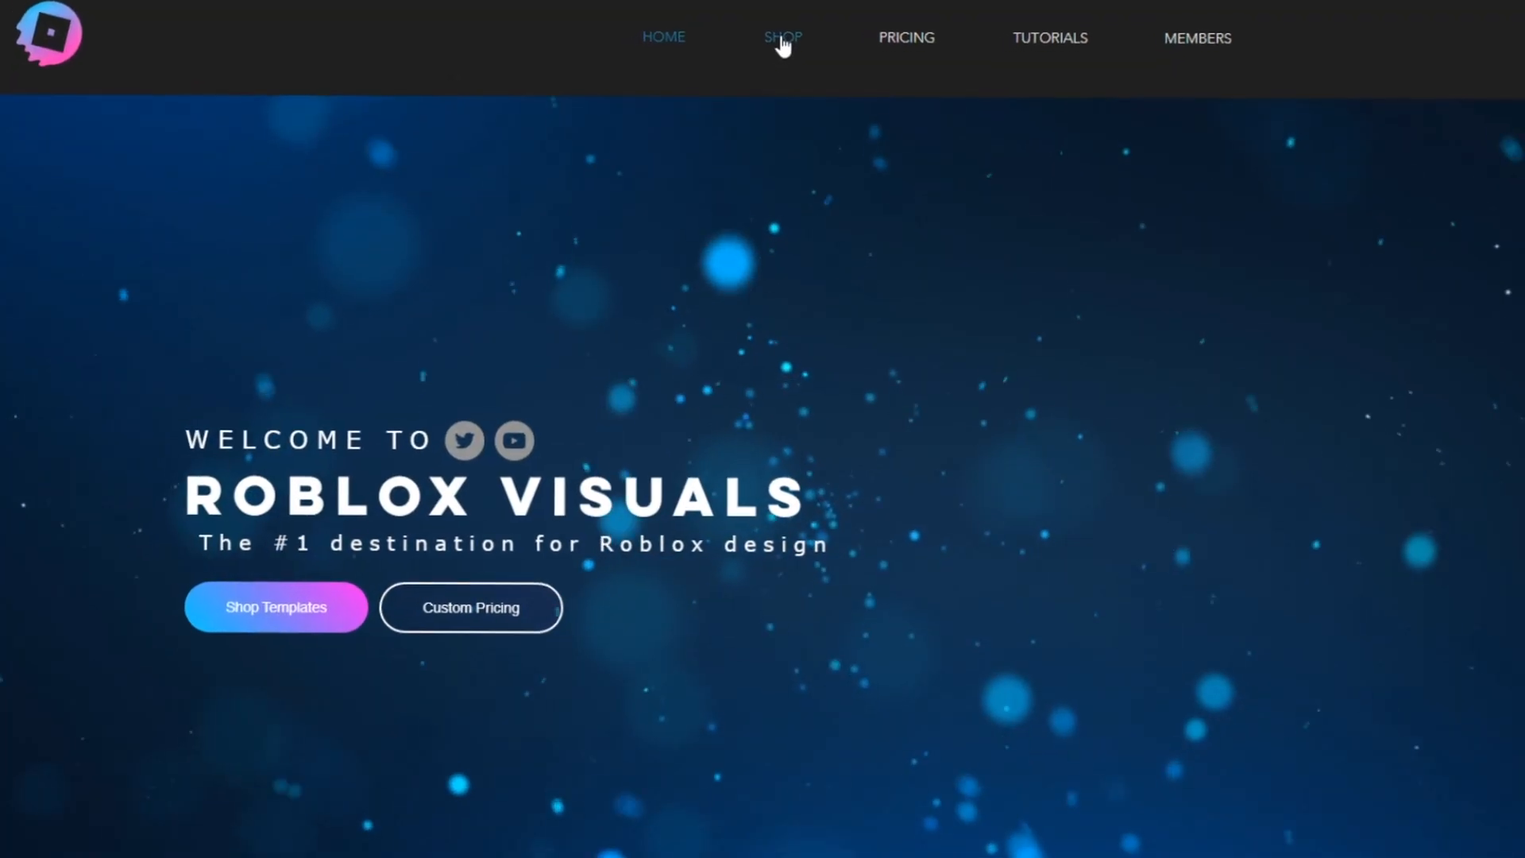
Step: From the Roblox Visuals shop, add the $5.99 UI template to cart and continue to payment
left_click(782, 37)
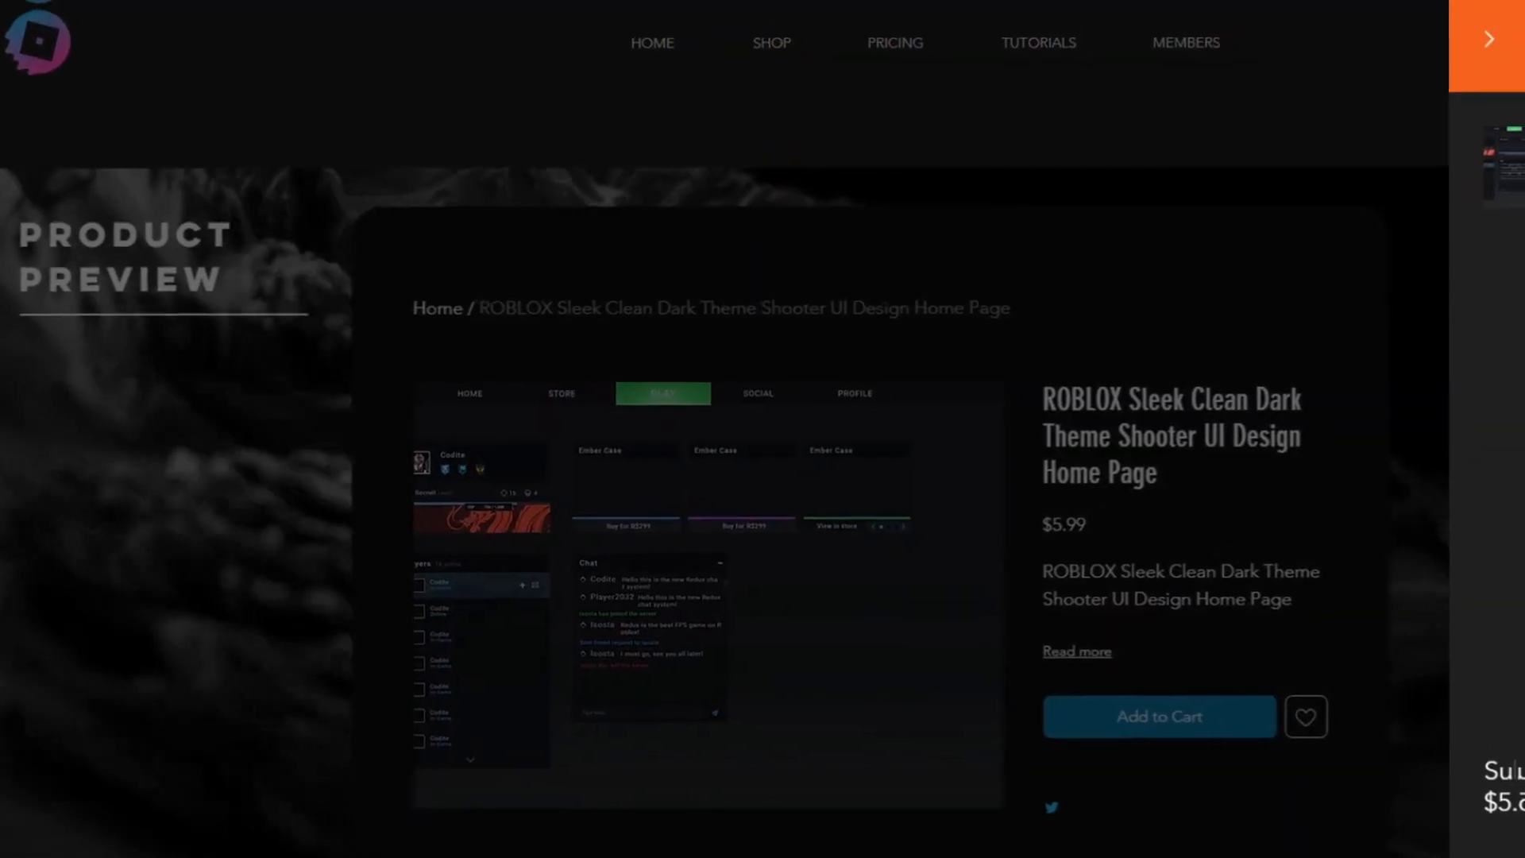
left_click(1158, 717)
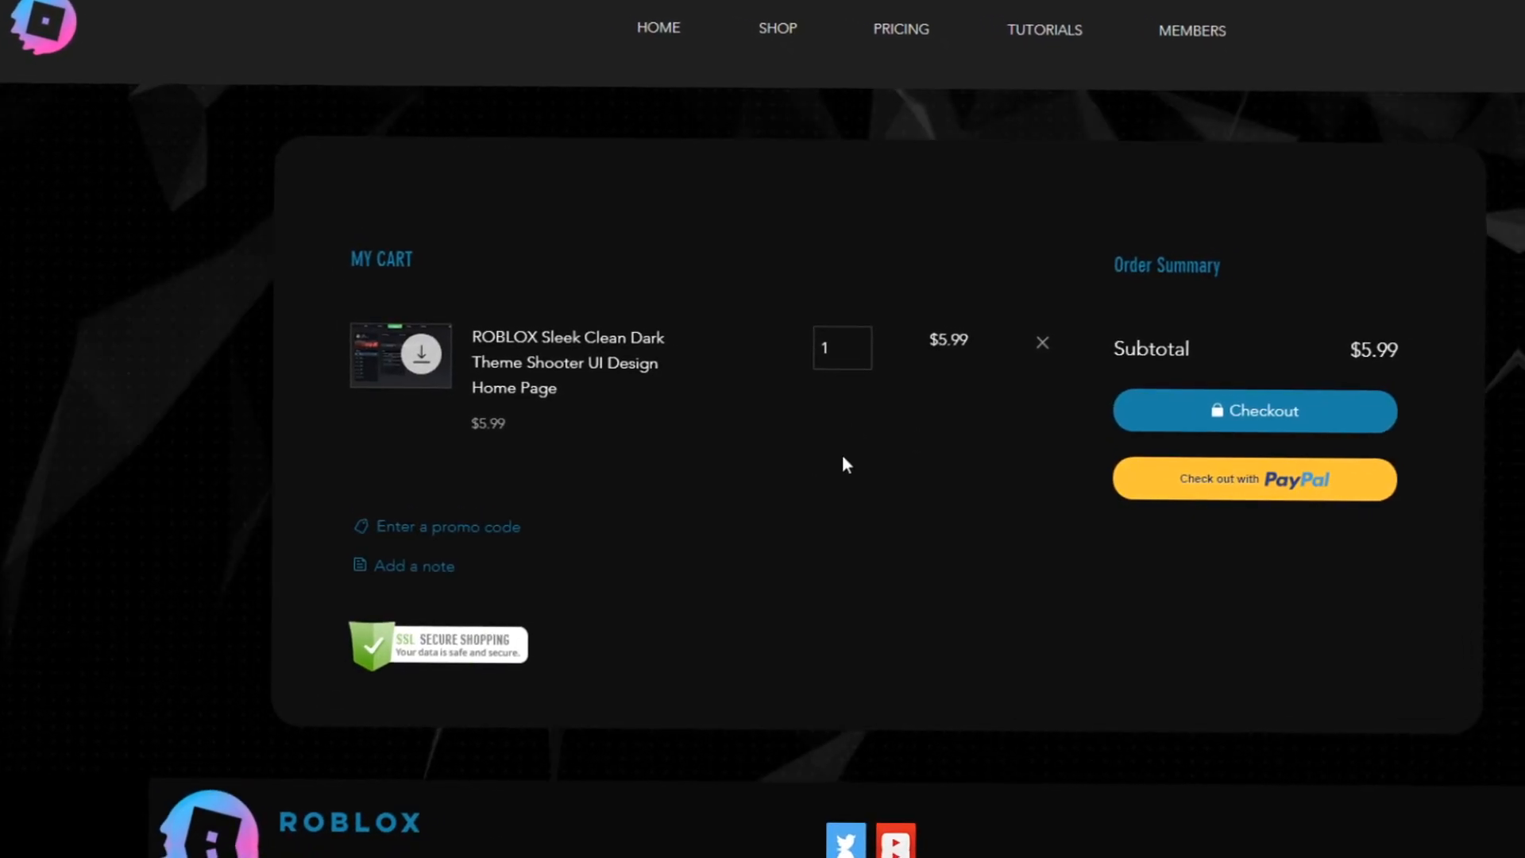
left_click(1254, 409)
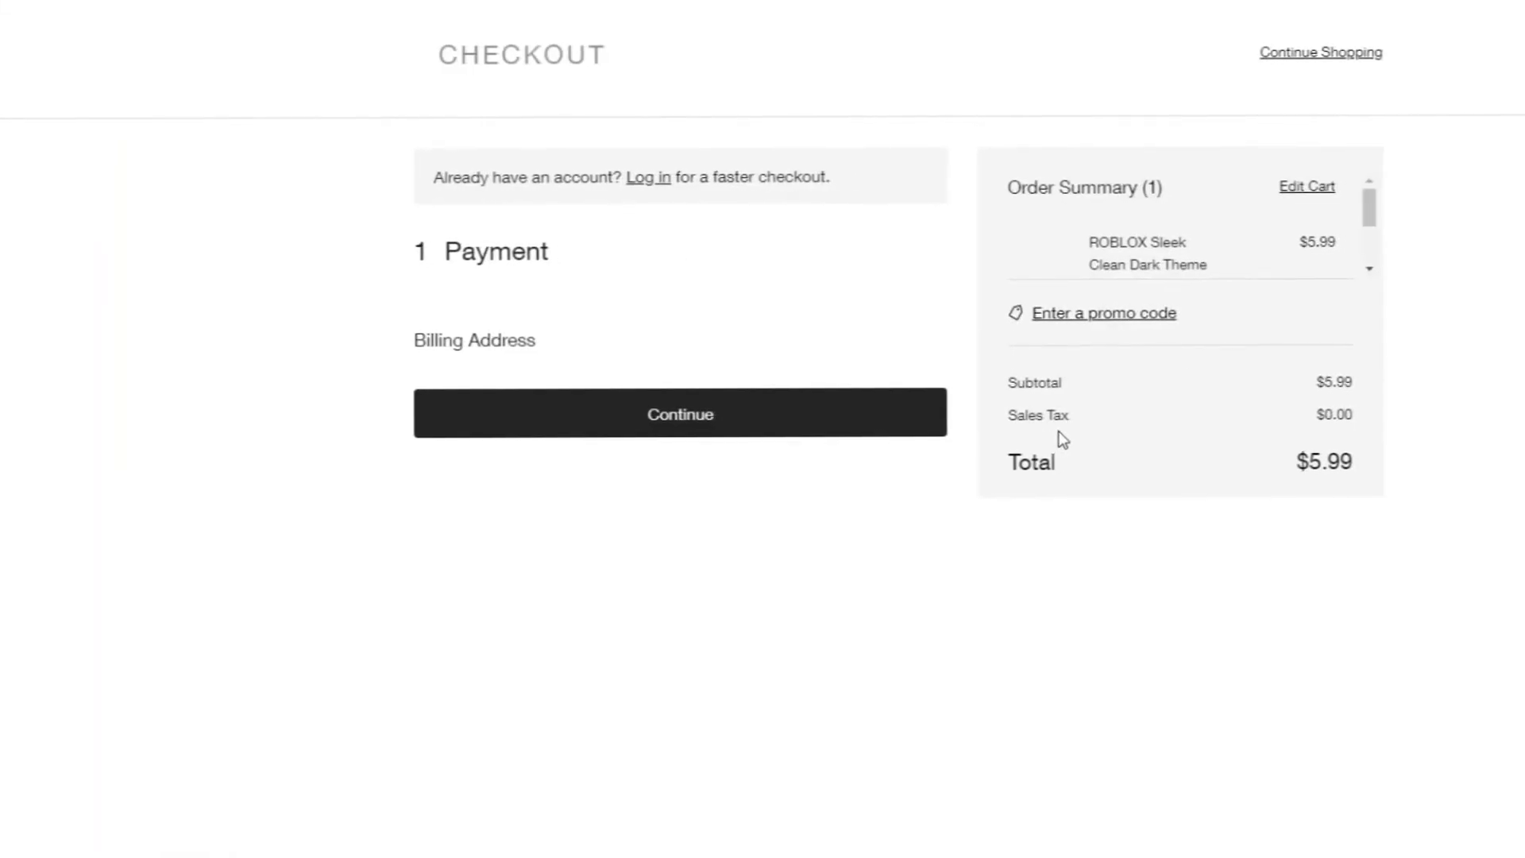
left_click(678, 413)
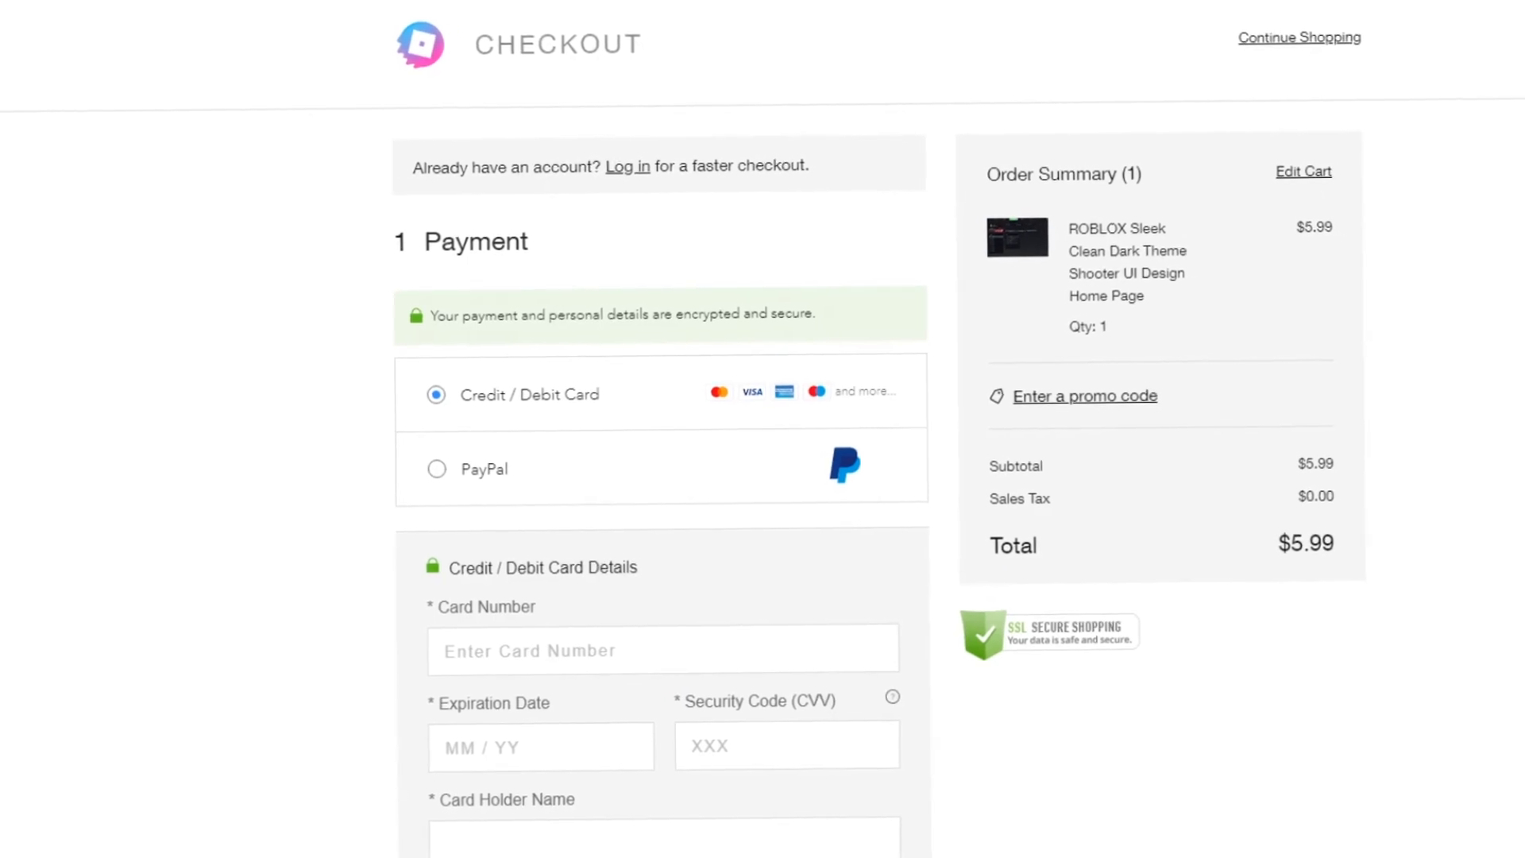